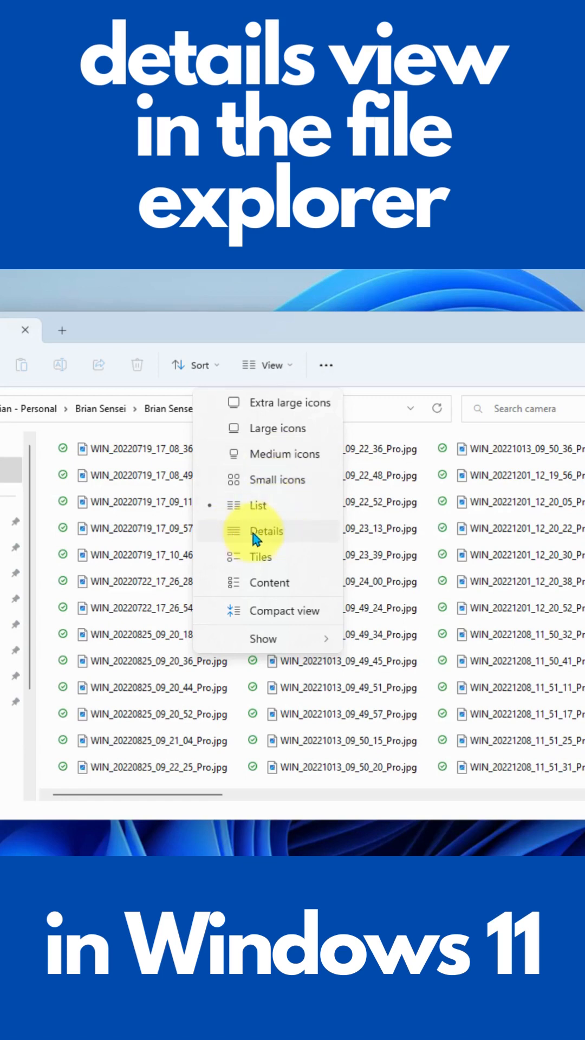
Switch the camera folder to Details view with Status, Date, Type and Size columns
left_click(265, 531)
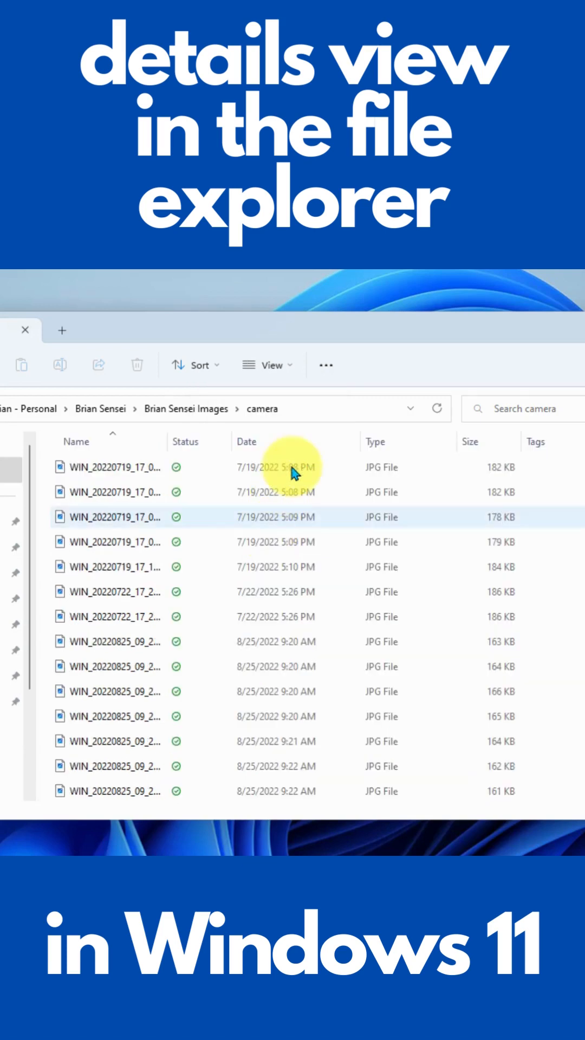
mouse_move(348, 372)
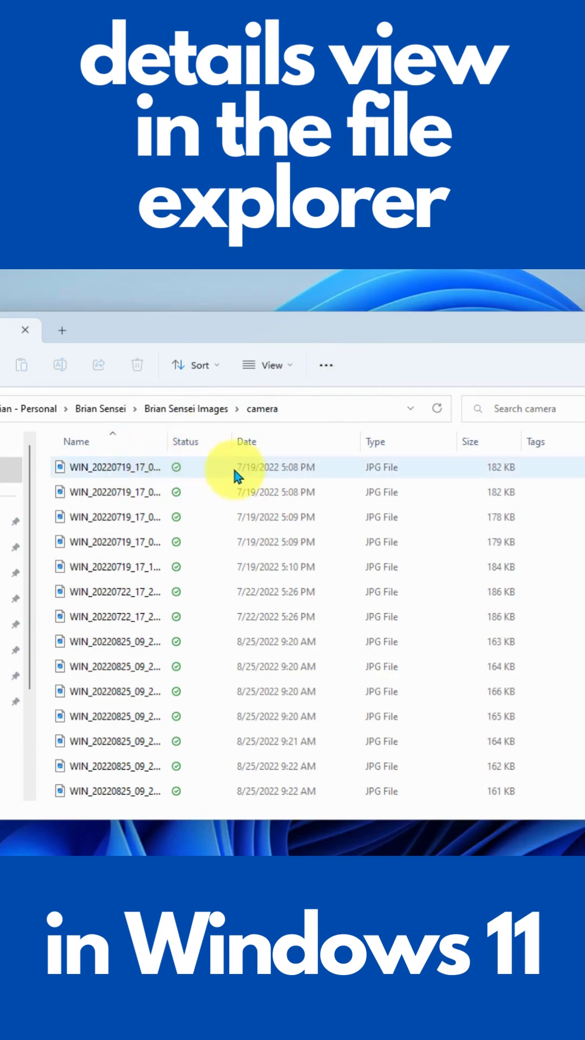
mouse_move(278, 472)
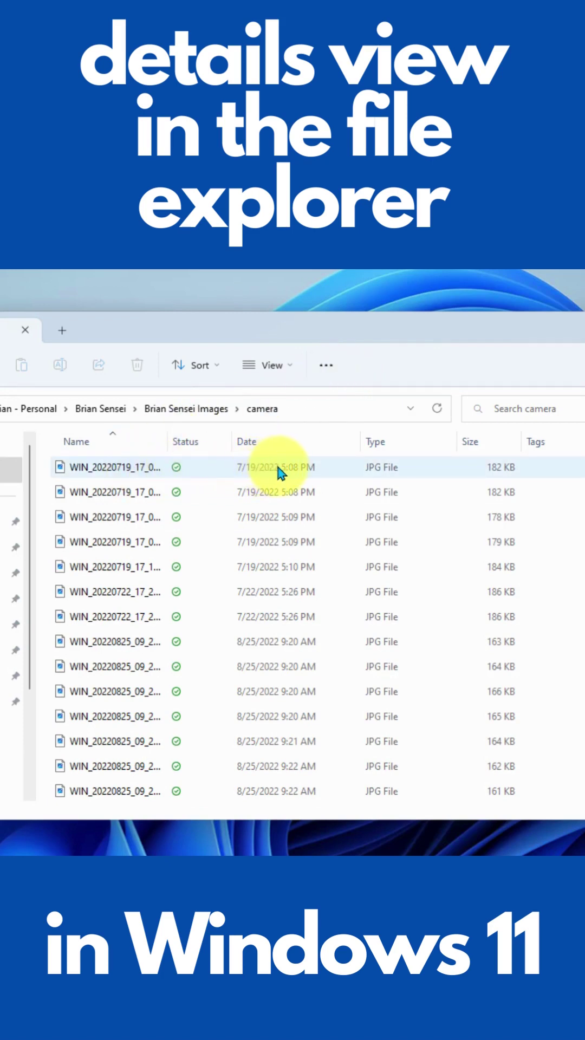
mouse_move(381, 471)
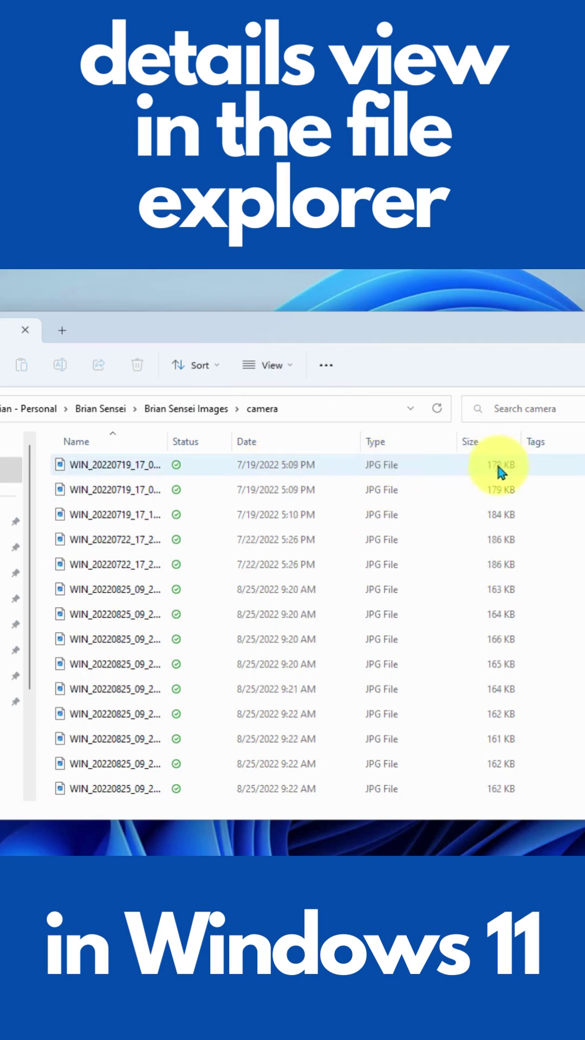
mouse_move(478, 472)
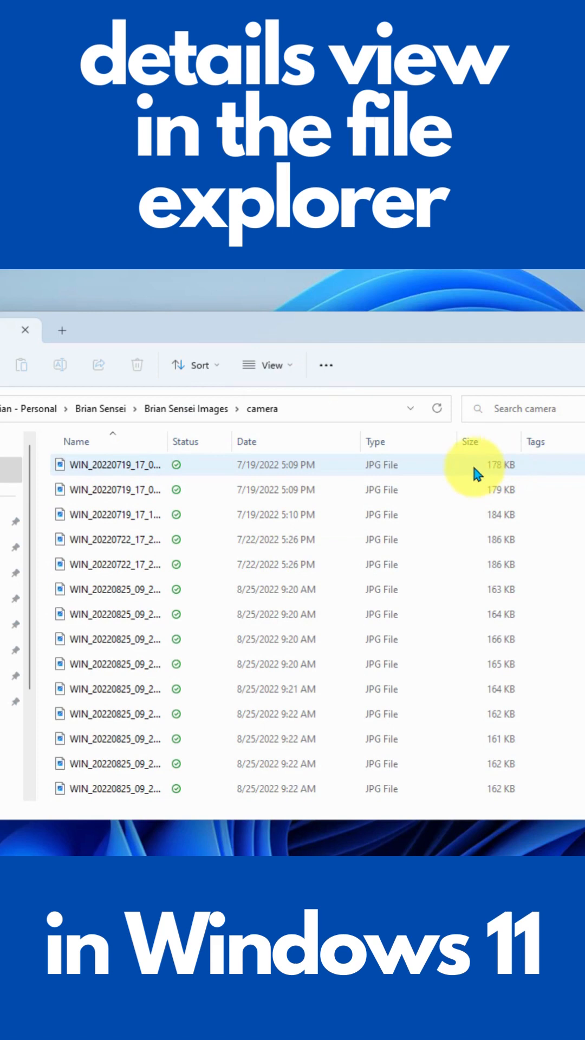
mouse_move(221, 469)
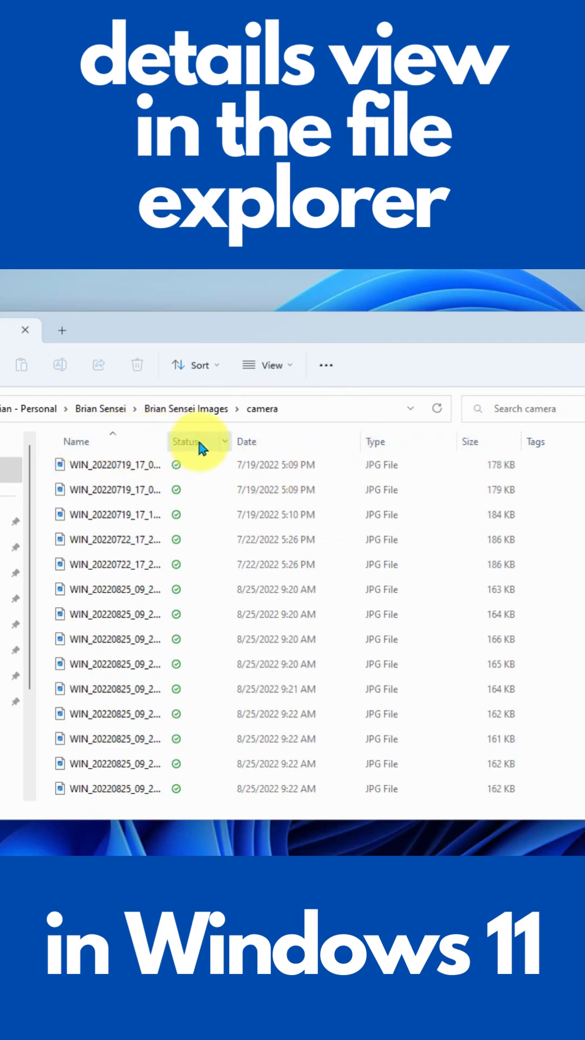
Sort the photos by Date ascending, oldest first, starting with the 7/19/2022 pictures
left_click(76, 441)
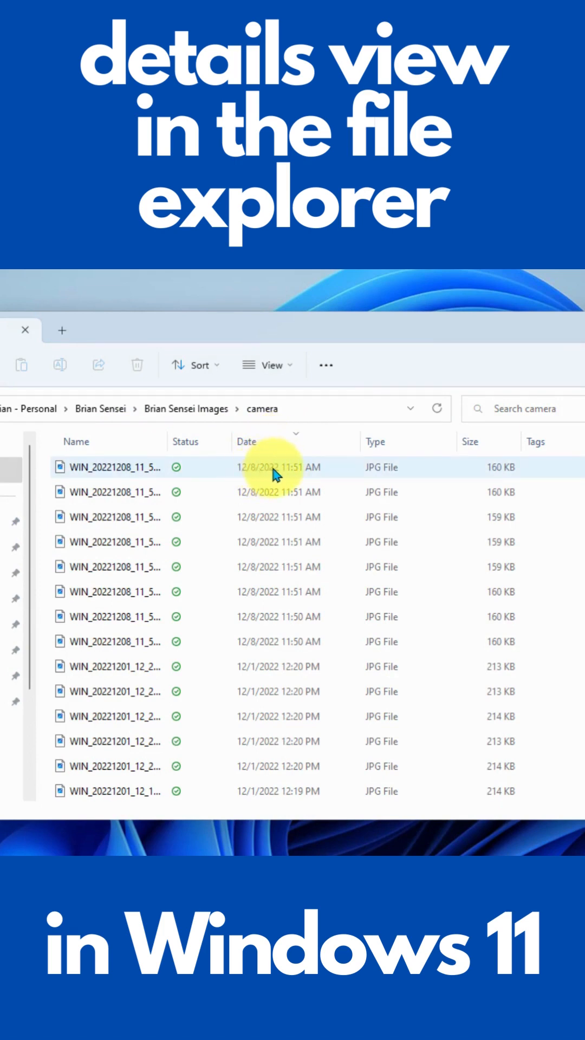
mouse_move(268, 475)
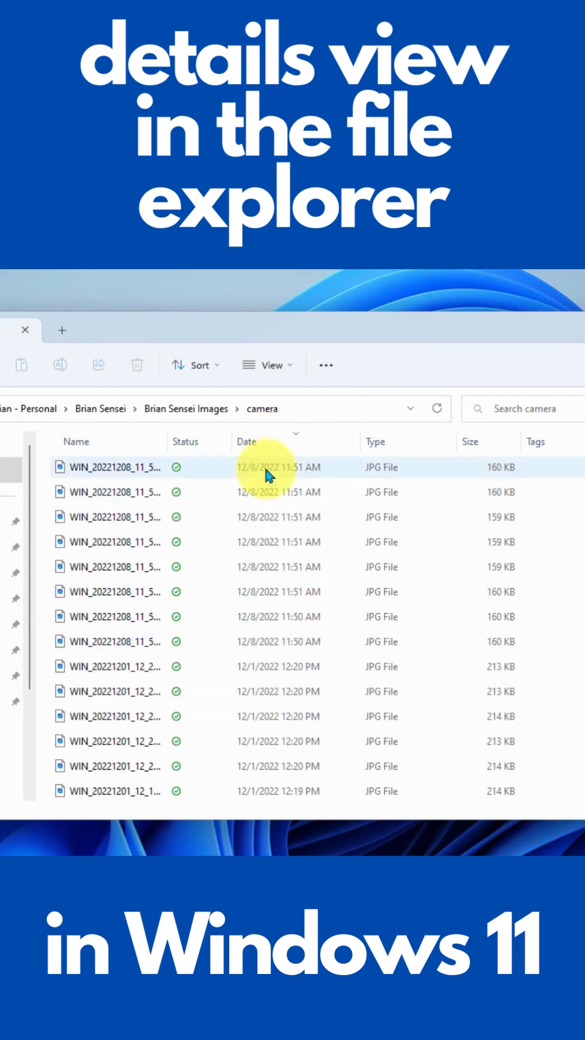
left_click(247, 441)
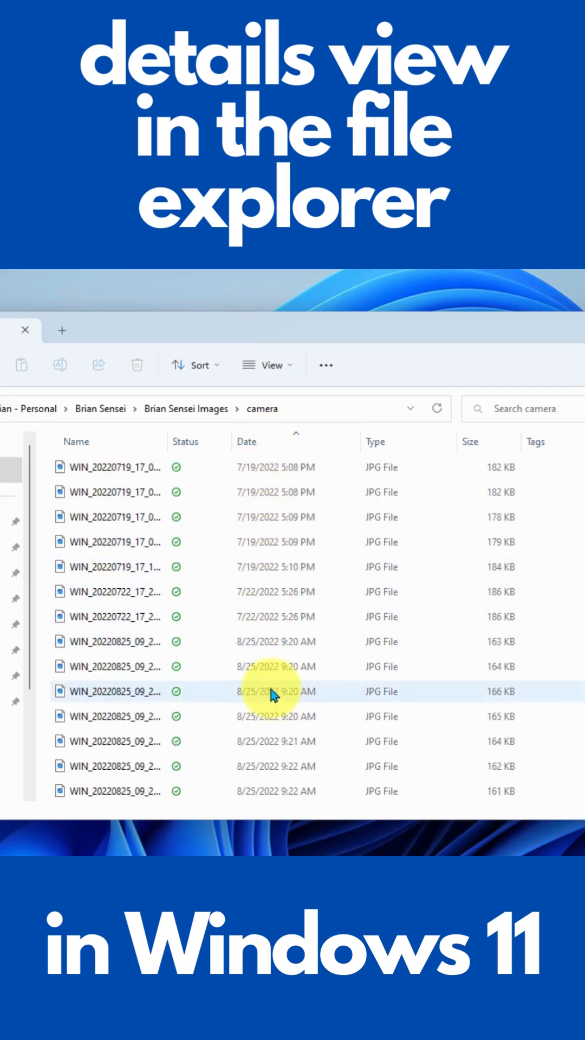
mouse_move(416, 443)
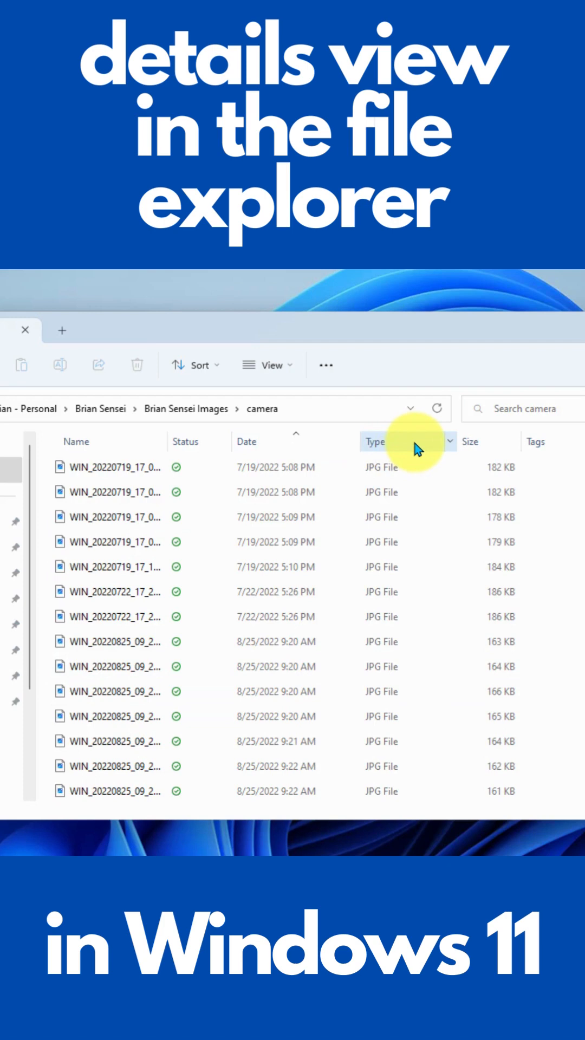
mouse_move(454, 450)
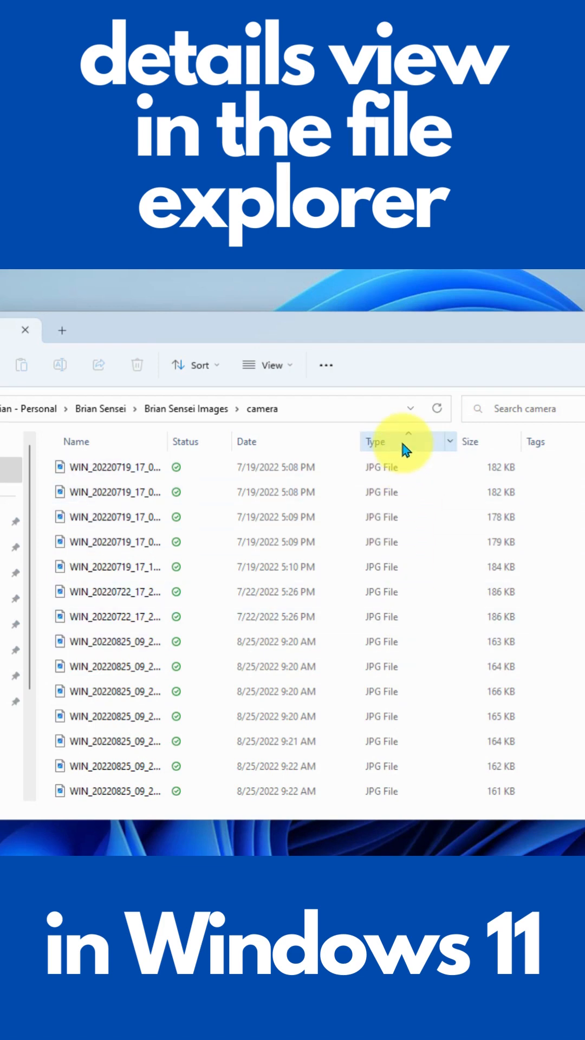
mouse_move(488, 441)
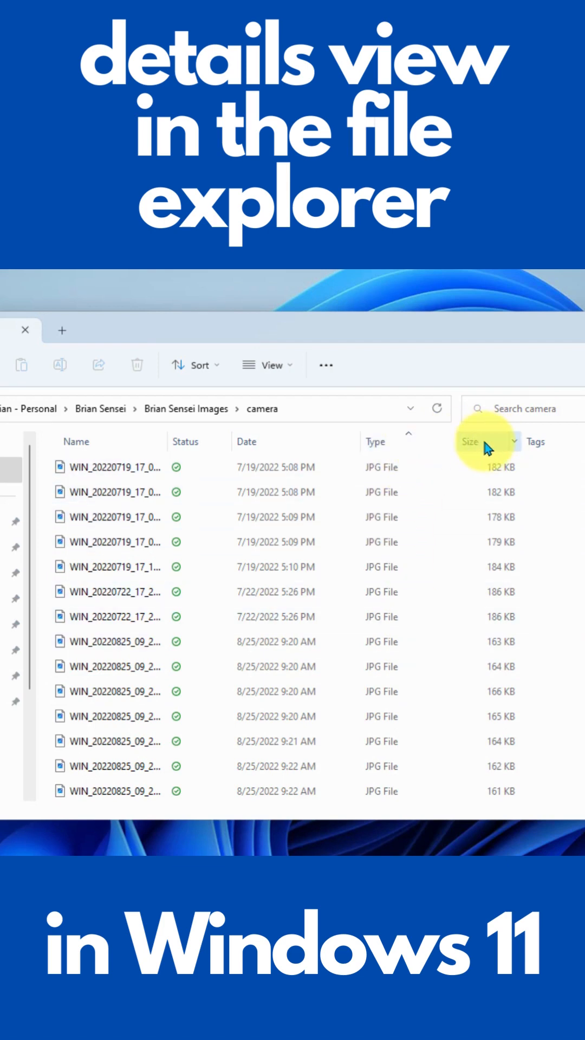
Sort the photos by Size ascending, smallest first, starting with the 159 KB files
left_click(471, 441)
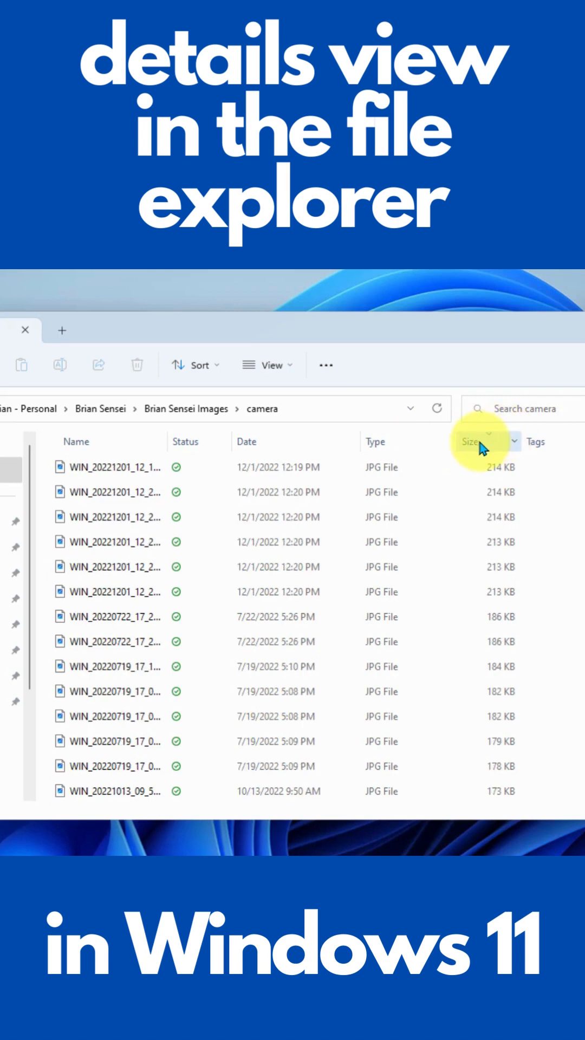
left_click(472, 443)
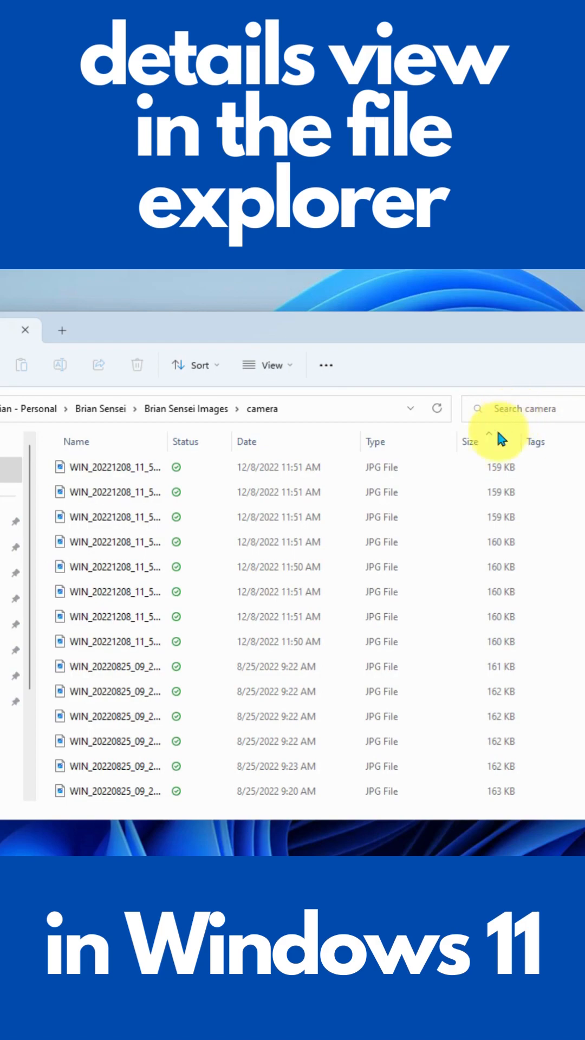